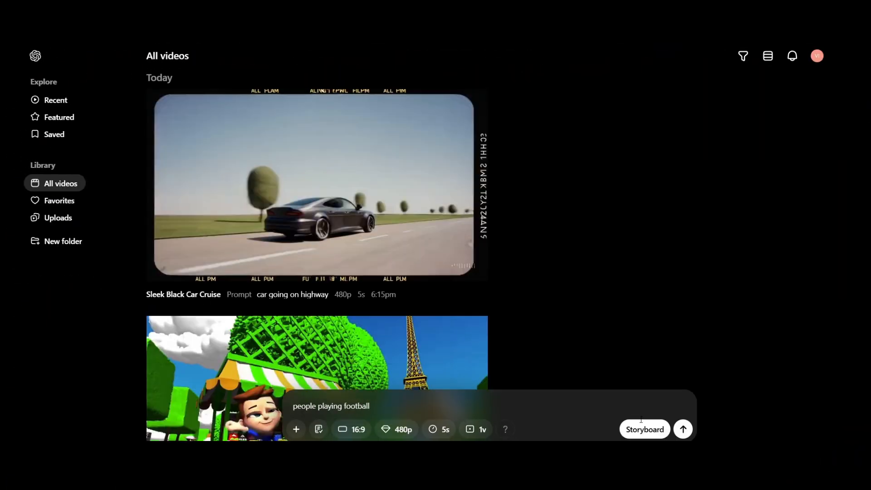
Scroll the video library and bring up the style preset list with demo selected
left_click(683, 429)
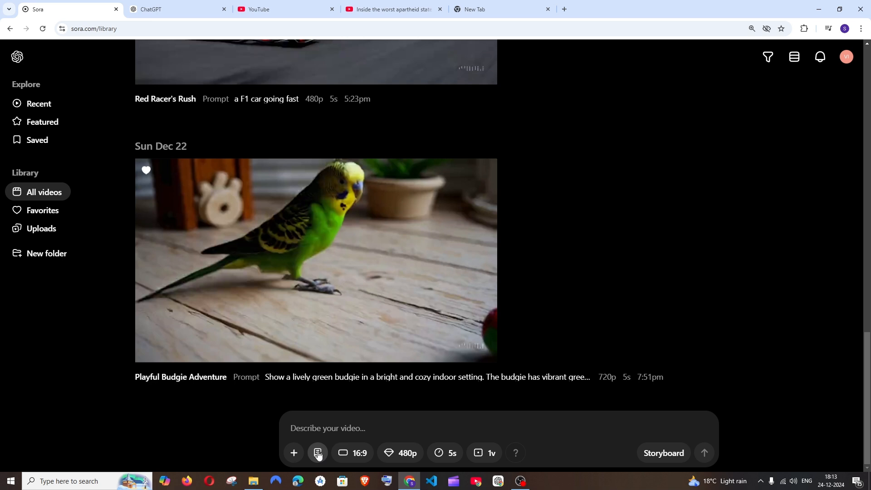
left_click(317, 453)
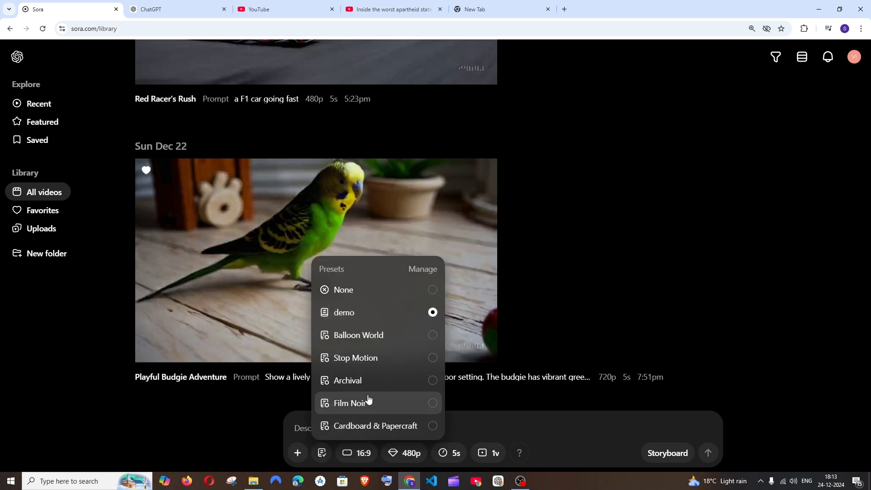
mouse_move(423, 272)
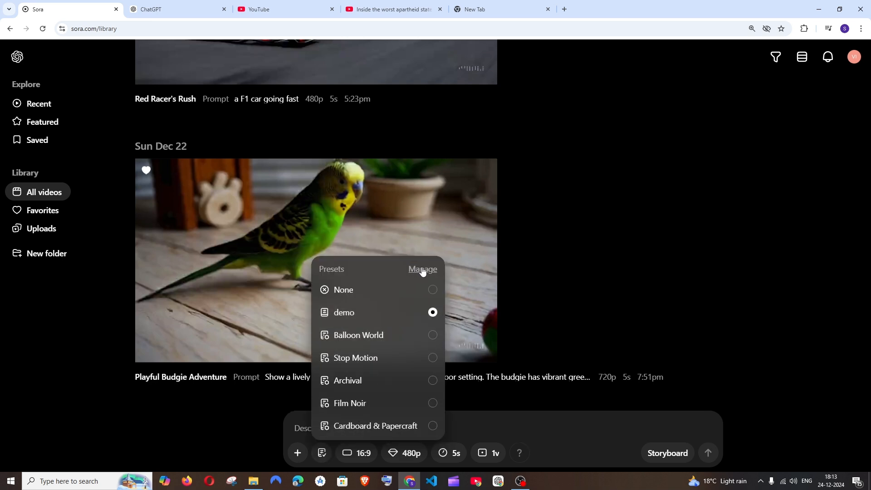
In the preset manager, view the Cardboard & Papercraft preset's name and style description
left_click(423, 269)
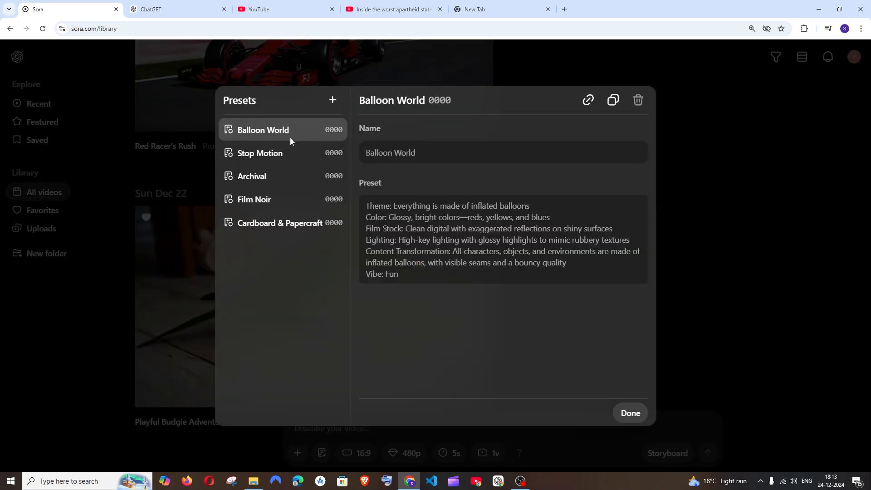
mouse_move(254, 199)
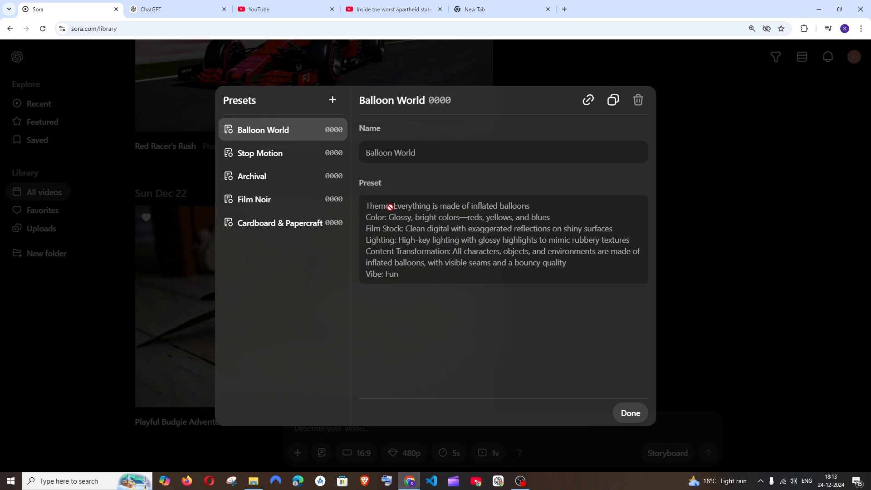
mouse_move(310, 235)
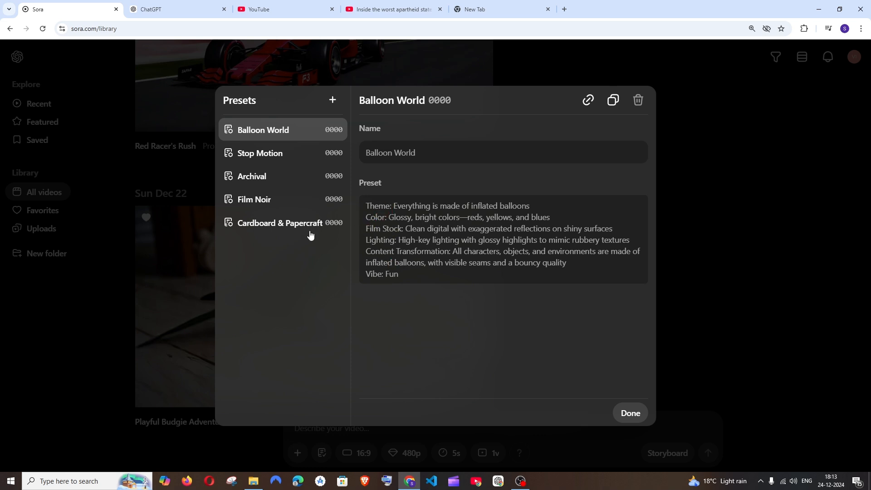
left_click(280, 223)
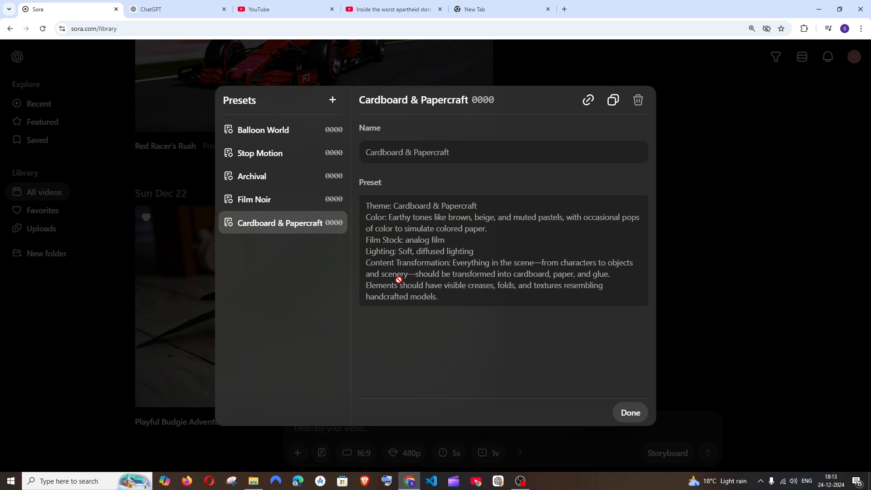
mouse_move(443, 414)
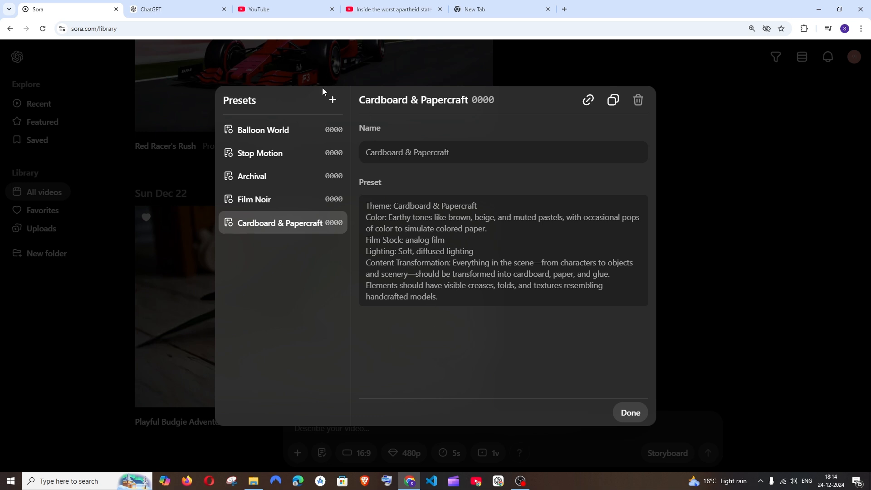
Start a blank new preset, then discard it unsaved to view the Archival preset
left_click(332, 101)
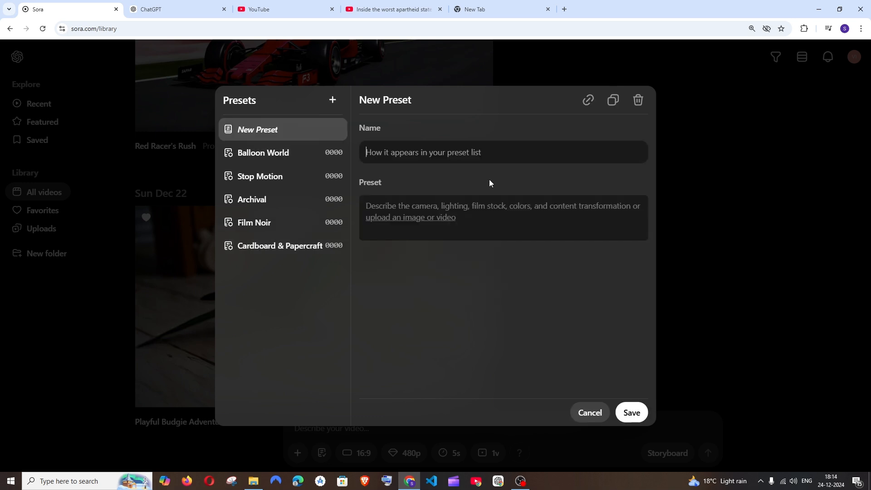
mouse_move(561, 250)
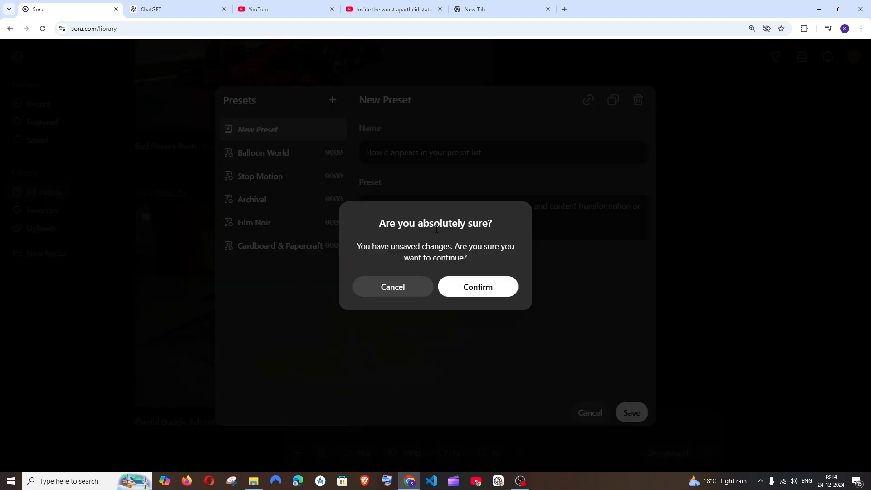
left_click(477, 286)
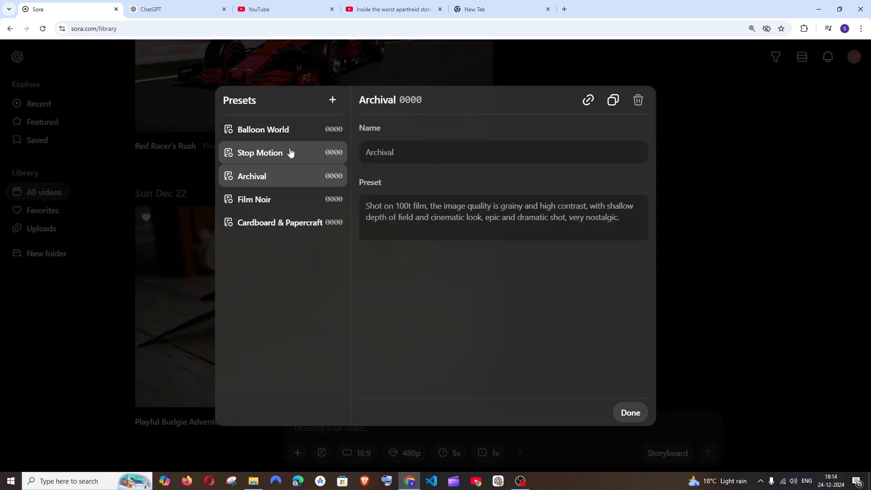
Review Balloon World, then return to the Cardboard & Papercraft preset description
left_click(264, 129)
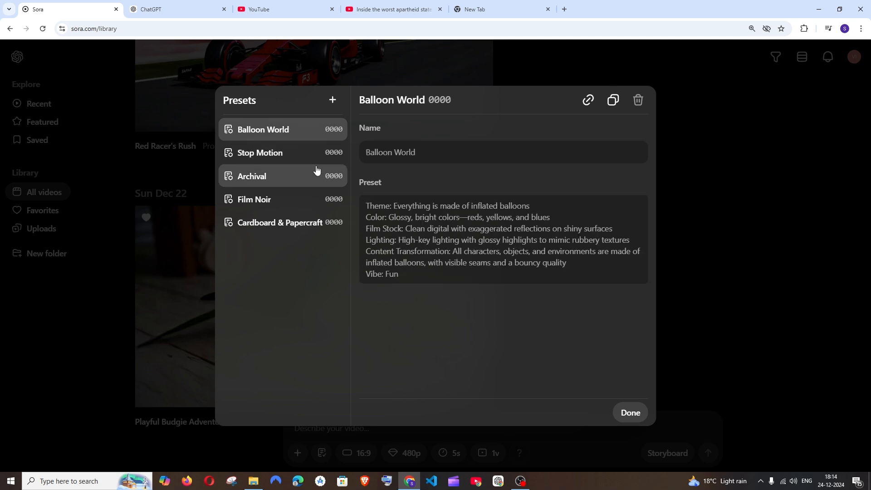
mouse_move(272, 230)
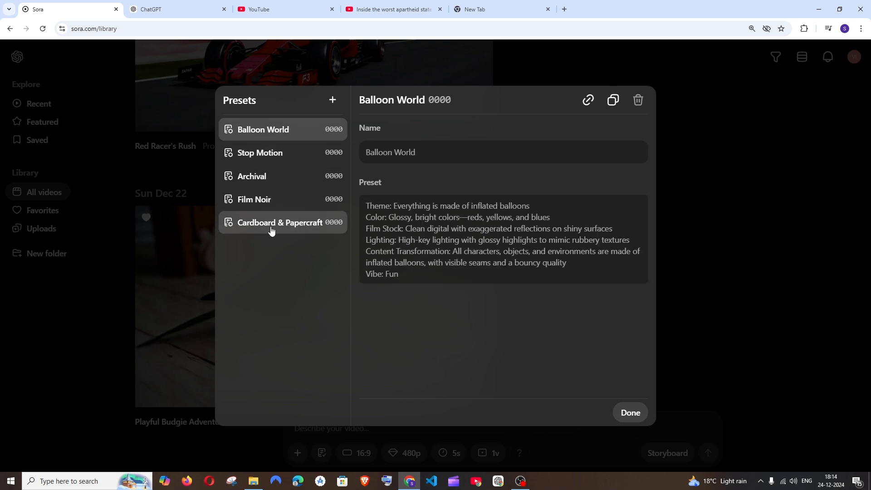
left_click(280, 223)
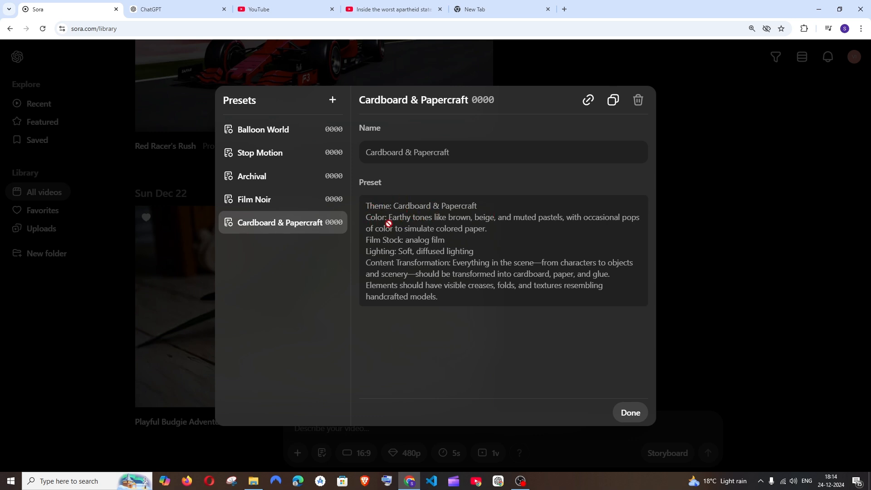
mouse_move(418, 250)
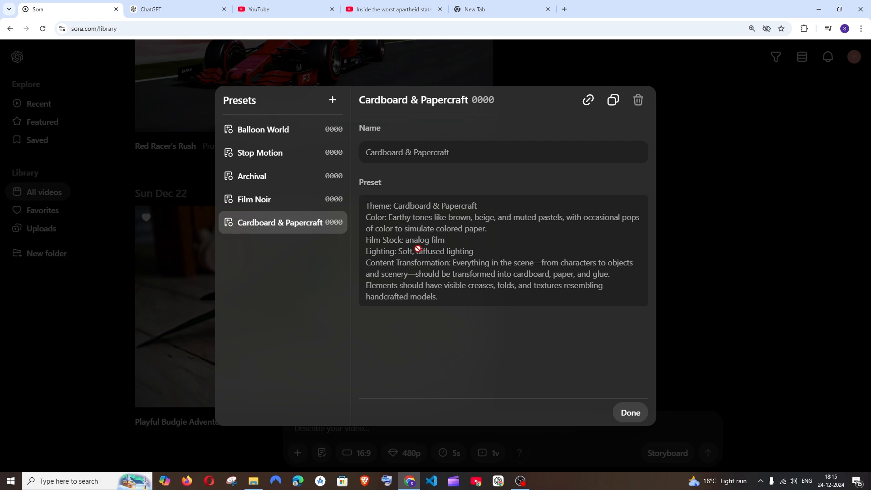
mouse_move(413, 209)
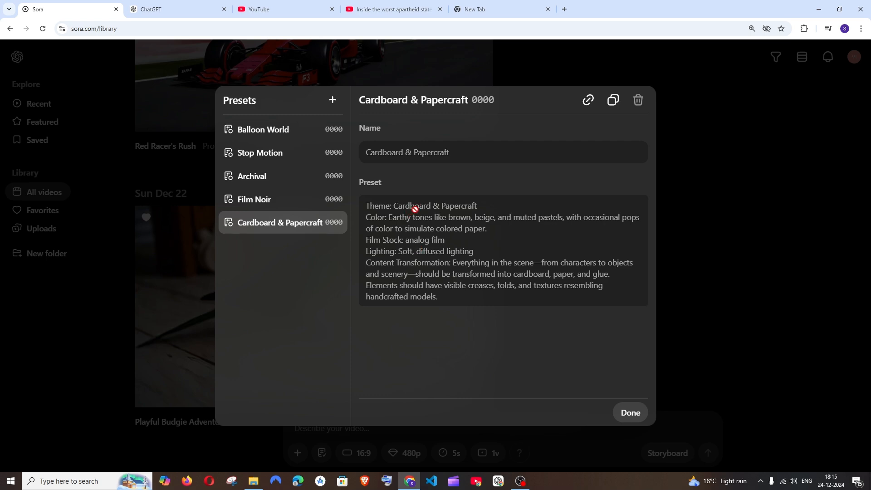
mouse_move(630, 412)
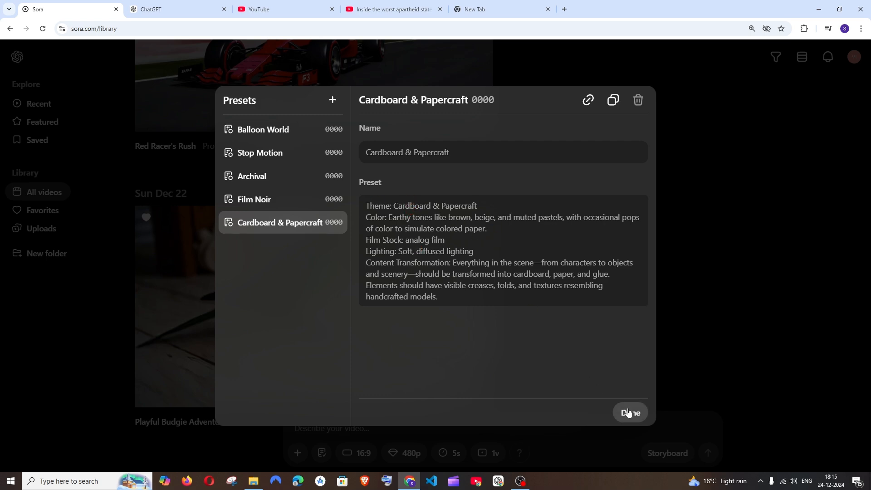
Close the preset manager and play the Cardboard & Papercraft 'Sleek Black Car Cruise' video
left_click(630, 413)
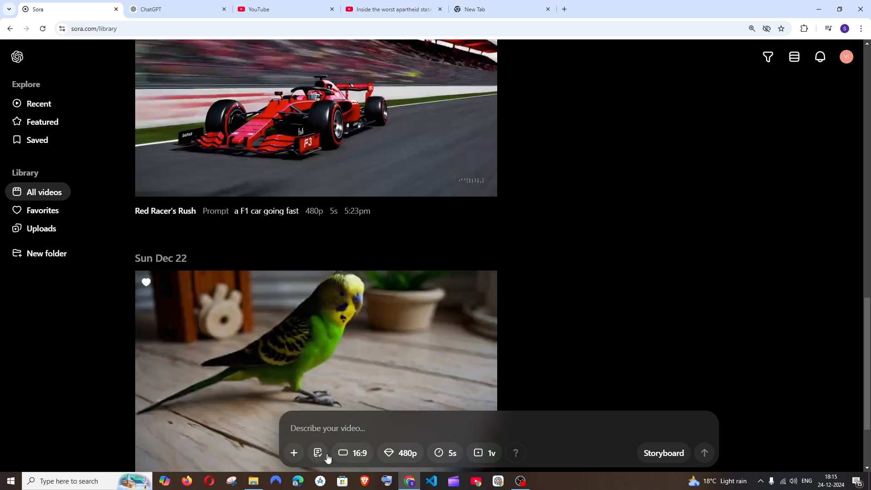
left_click(317, 453)
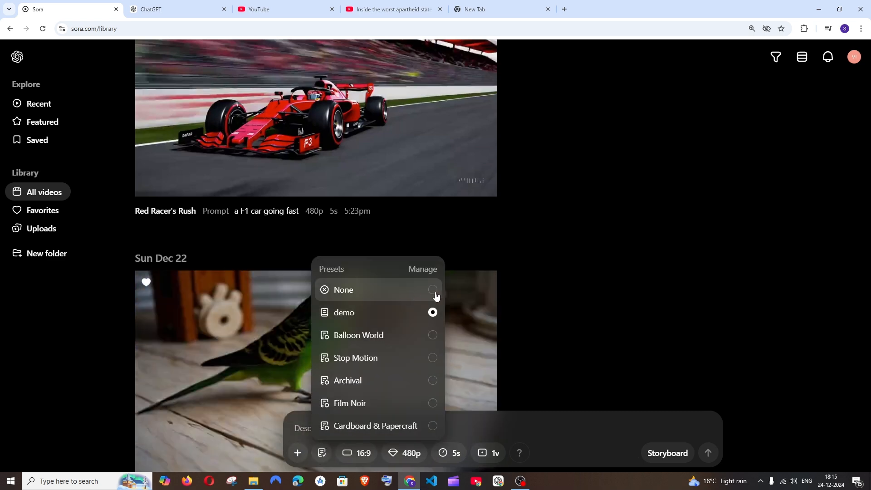
left_click(433, 289)
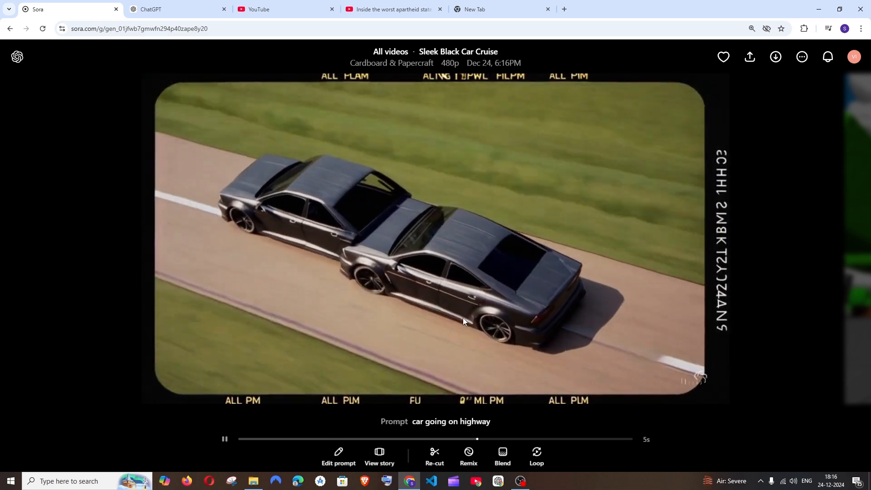
left_click(243, 439)
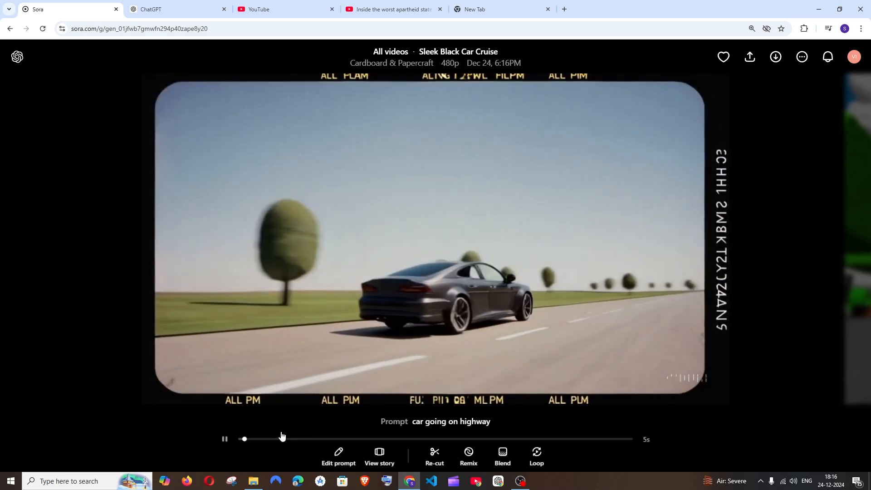
left_click(225, 439)
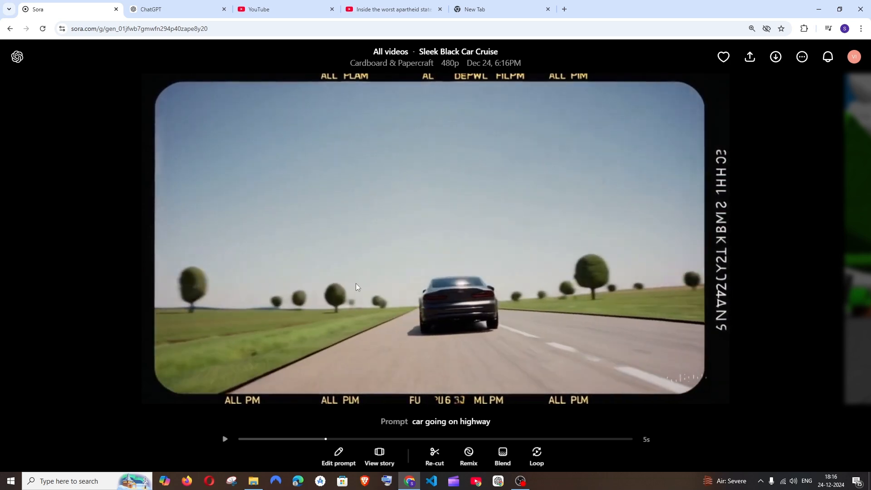
mouse_move(748, 322)
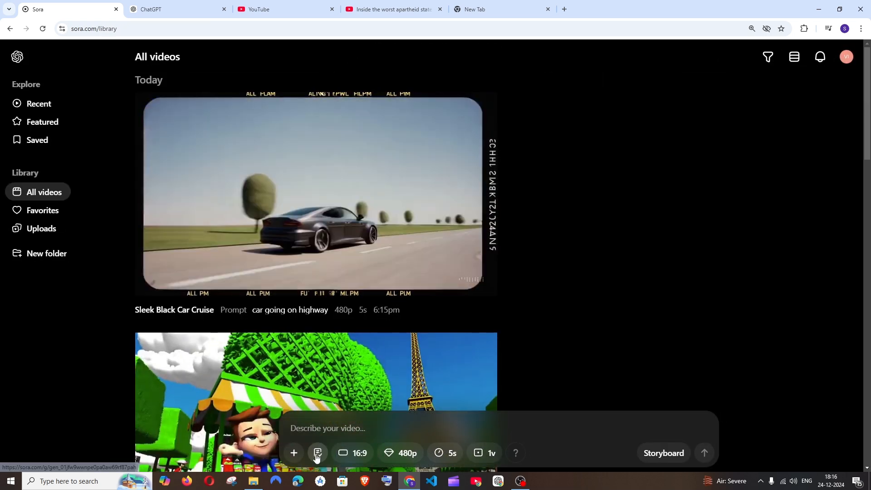
scroll("down", 3)
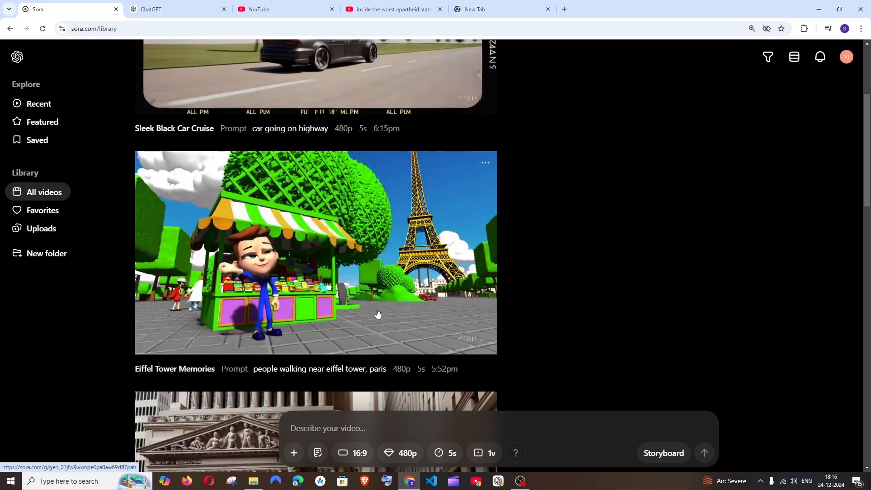
scroll("up", 3)
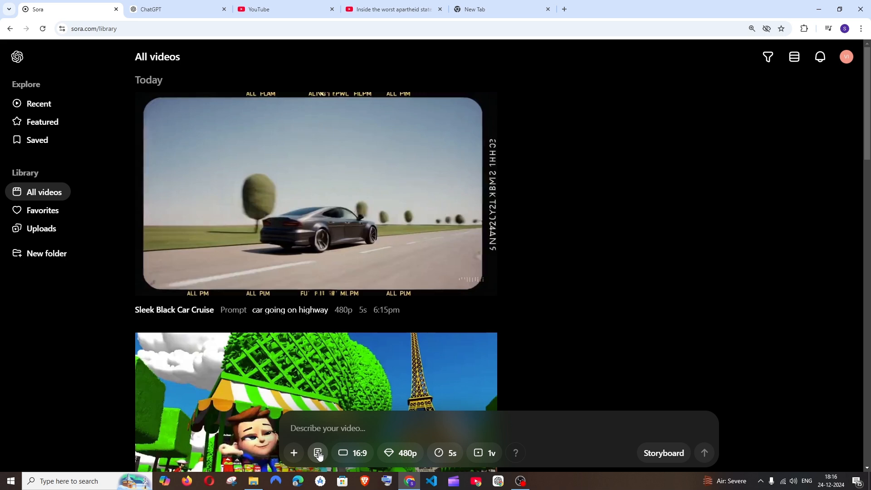
Get a blank new preset form via the presets list's Manage option
left_click(318, 453)
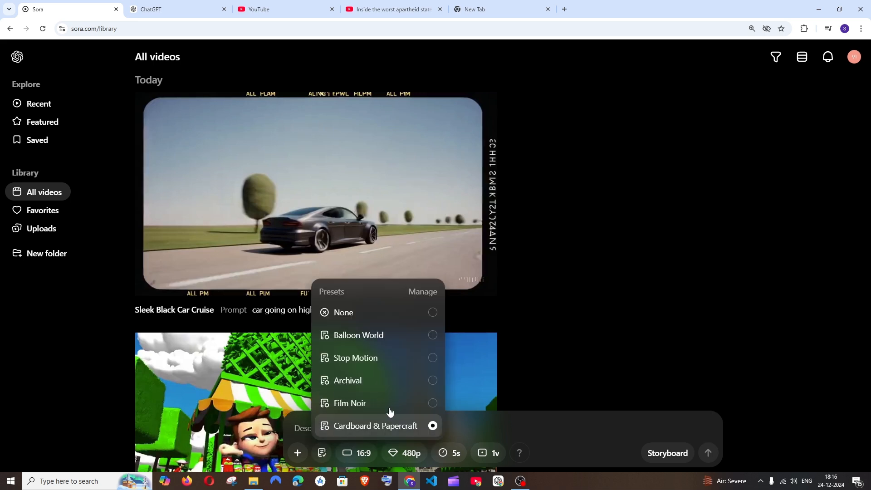
left_click(422, 292)
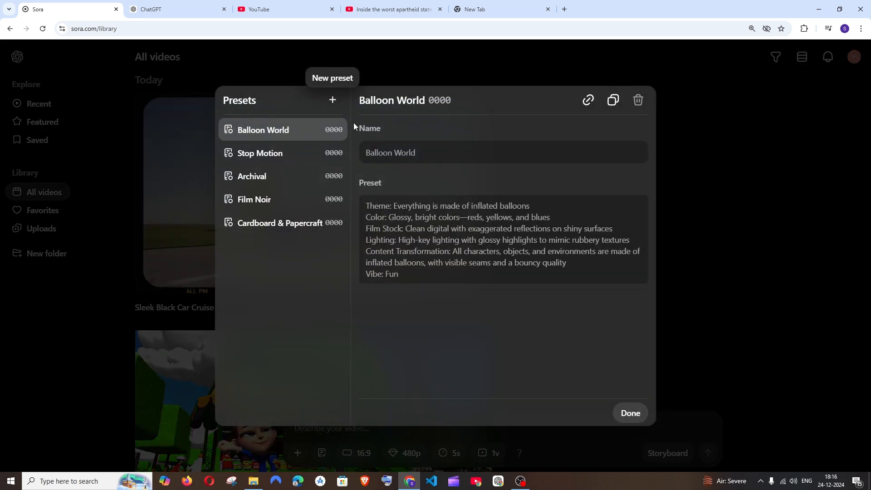
left_click(332, 101)
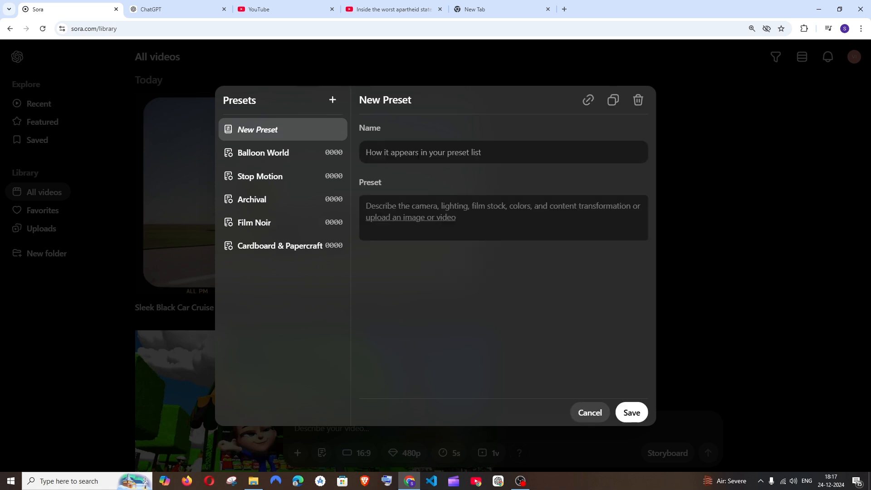
Save preset 'demo1' described as 'theme: 3d cartoonish' and 'color: bright and vibrant'
type("demo1")
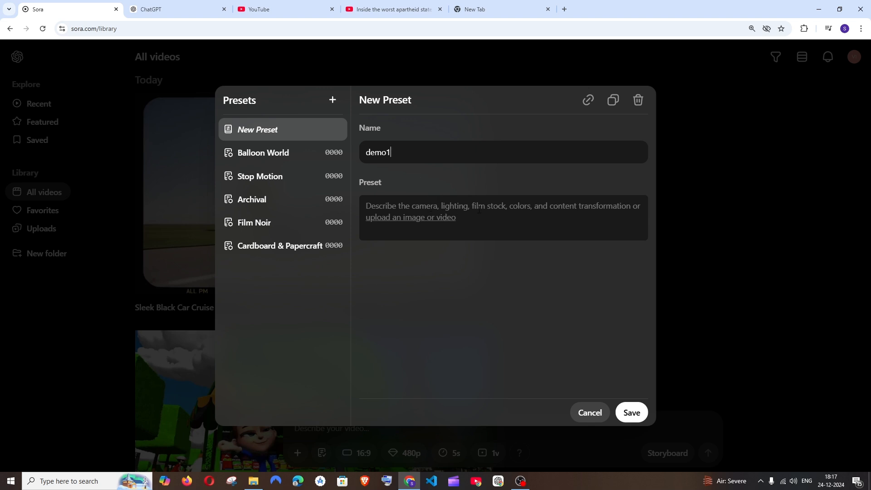
left_click(500, 211)
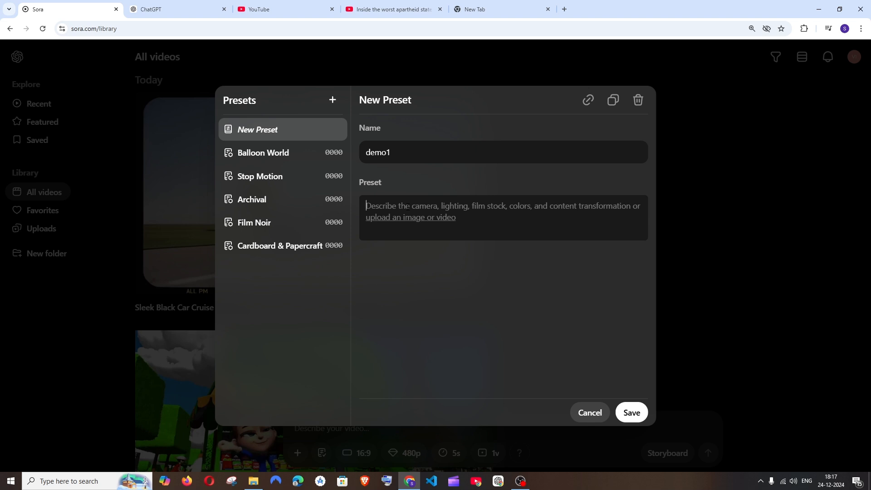
type("theme:")
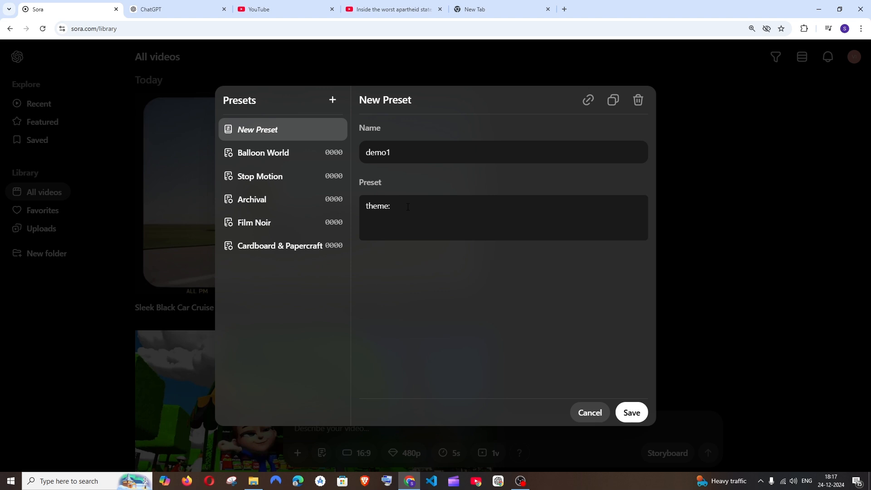
type("3d")
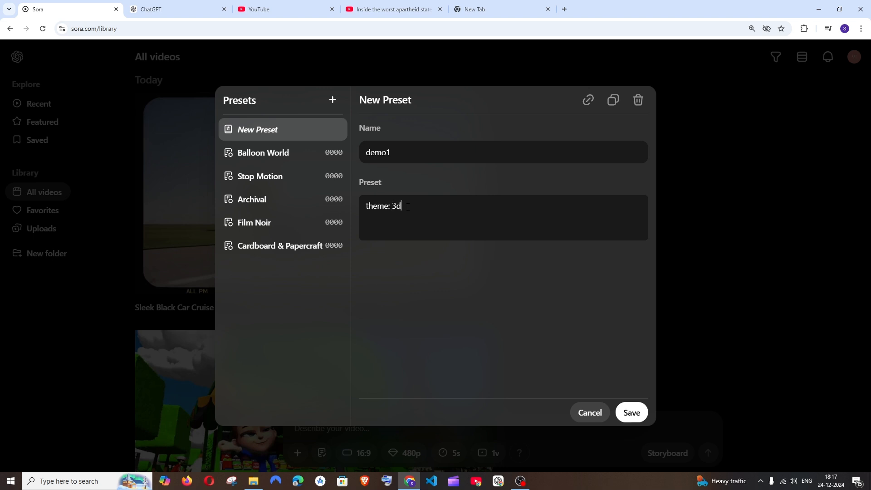
type("cart")
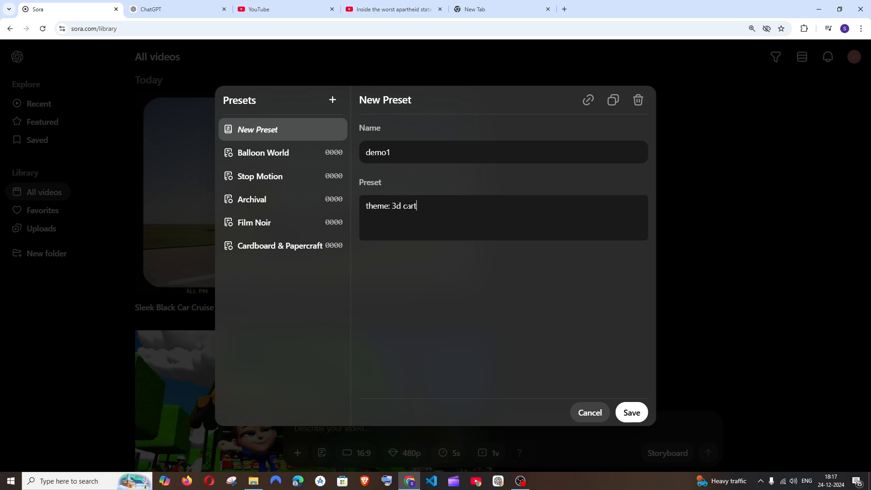
type("oonish,")
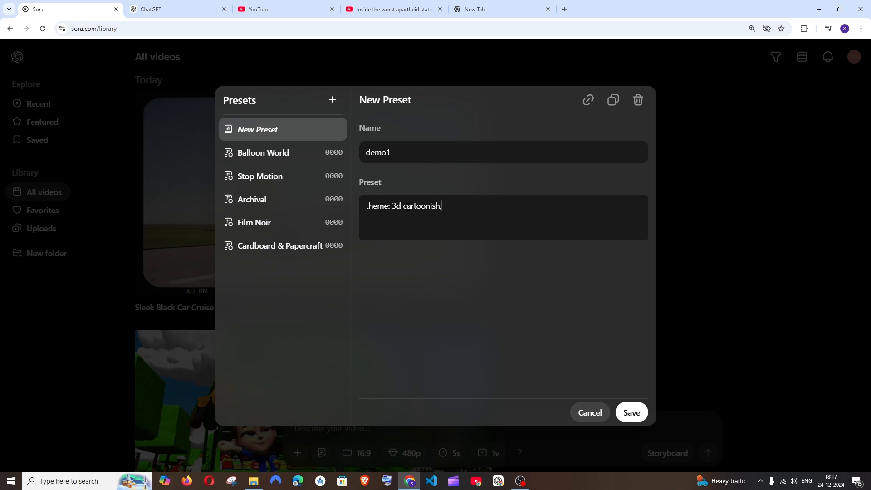
key("Return")
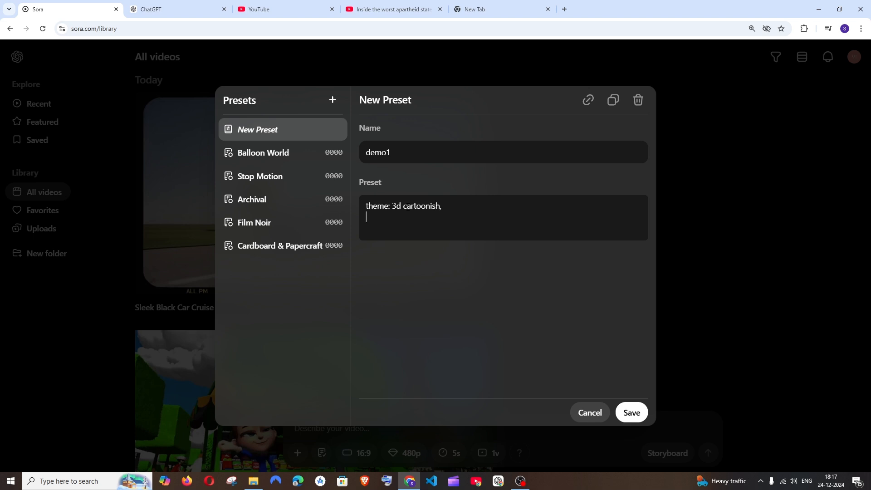
type("color: br")
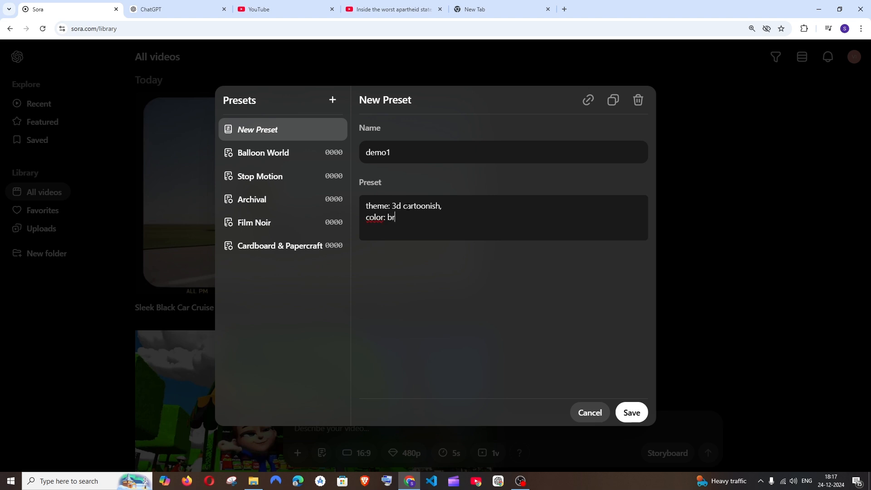
type("ight and vi")
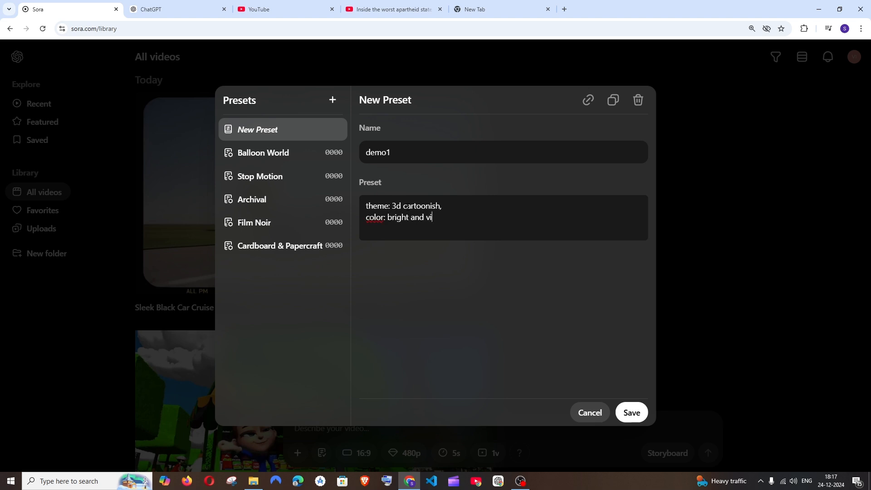
type("brant")
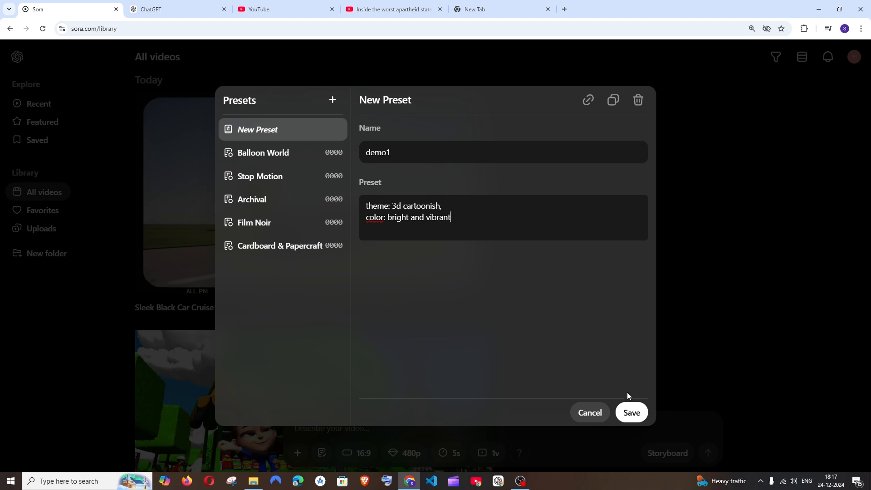
left_click(632, 413)
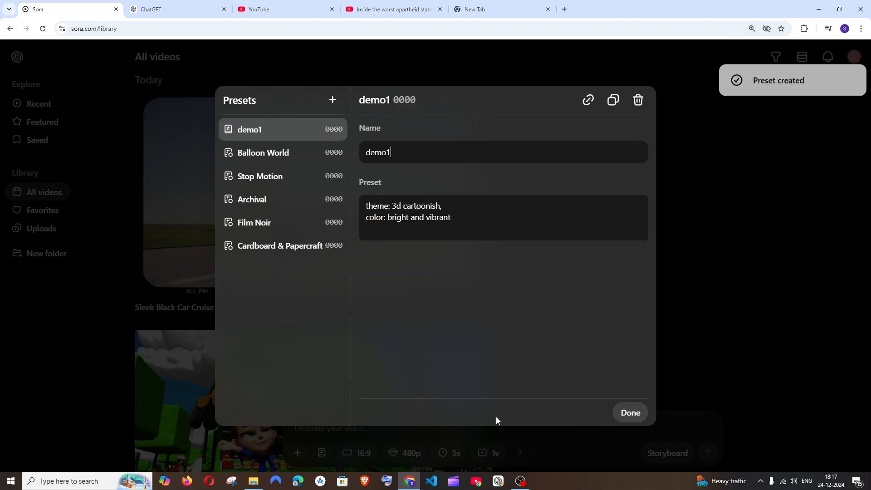
Close the presets window, watch 'Afternoon Football Fun', and return to All videos
left_click(630, 413)
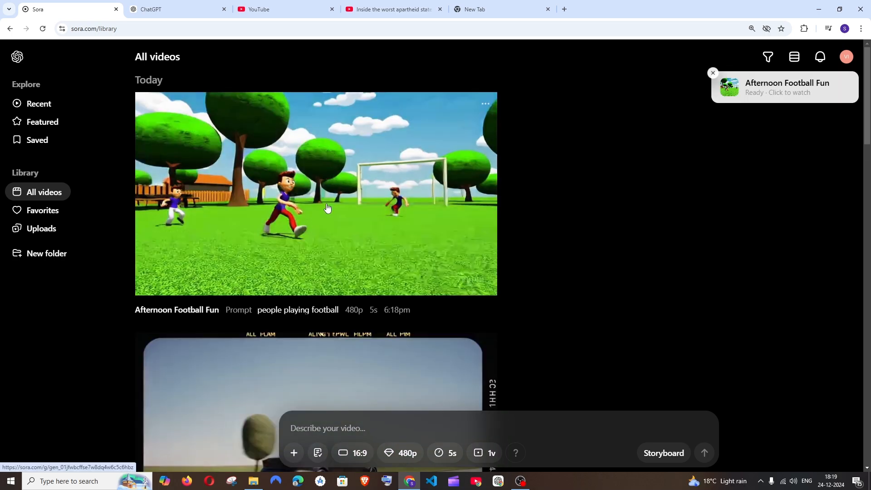
left_click(316, 193)
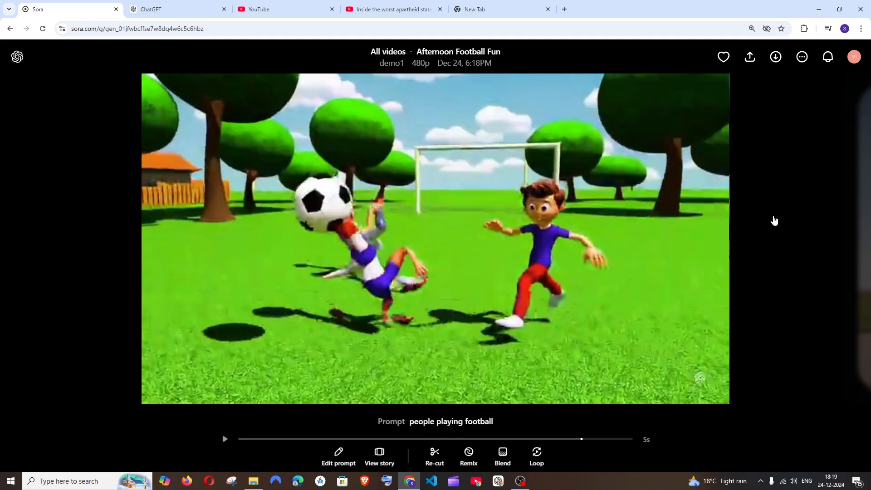
left_click(388, 51)
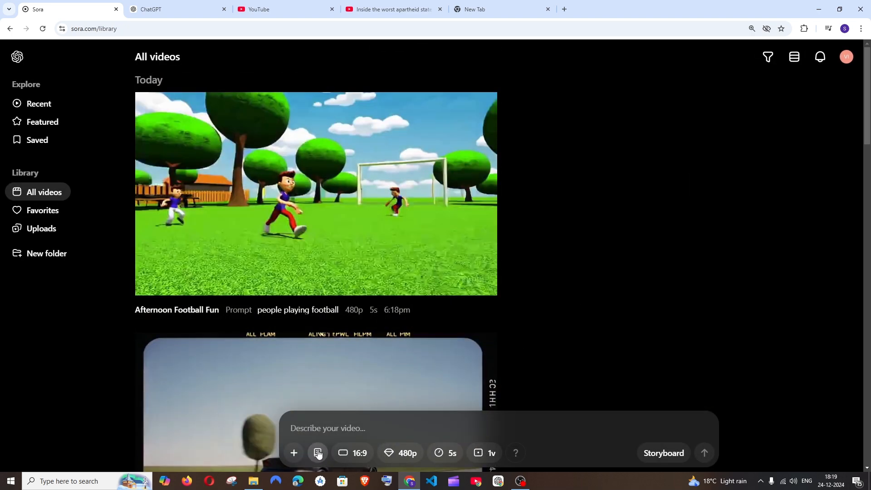
Generate a 1:1 'Speeding Bullet Train' video, then switch the aspect ratio to 9:16
left_click(352, 453)
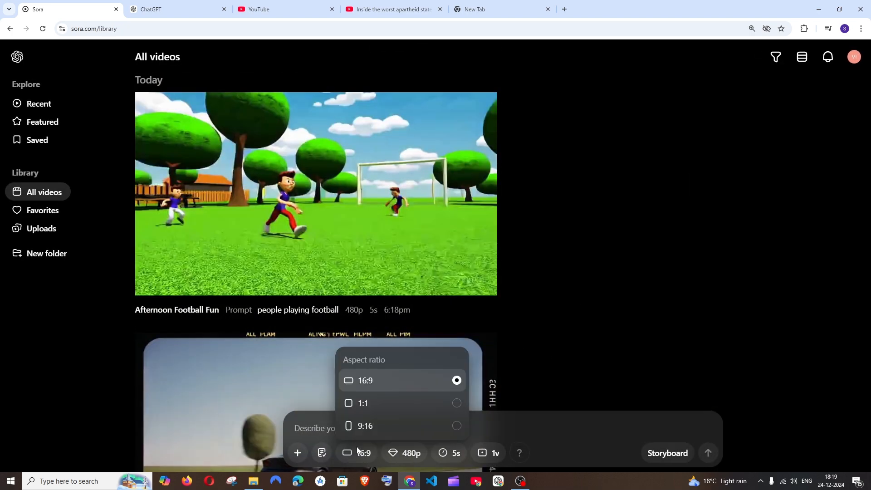
mouse_move(379, 381)
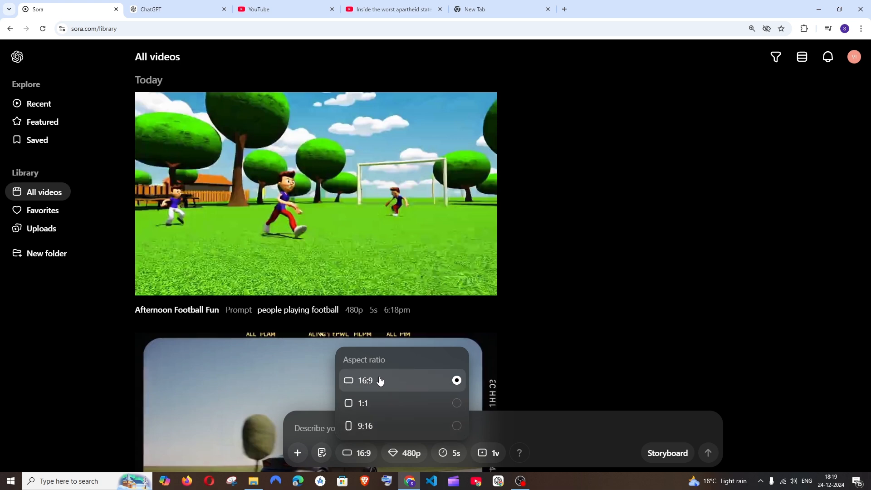
mouse_move(399, 385)
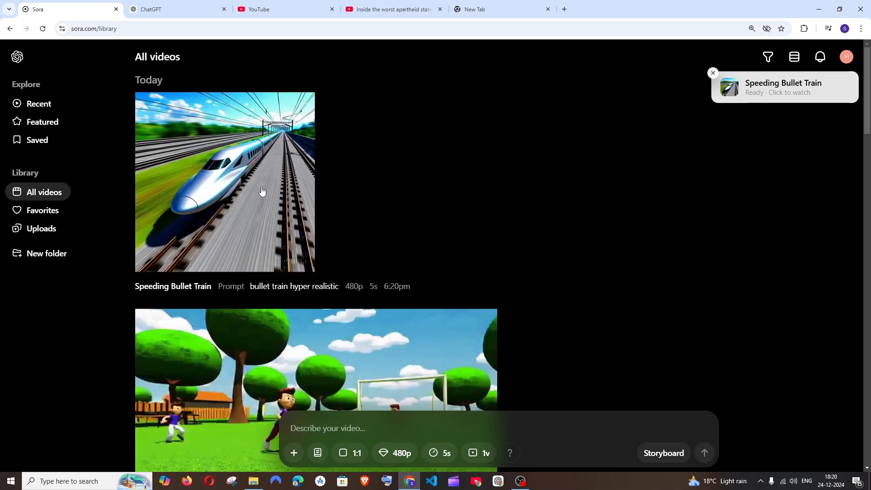
left_click(224, 182)
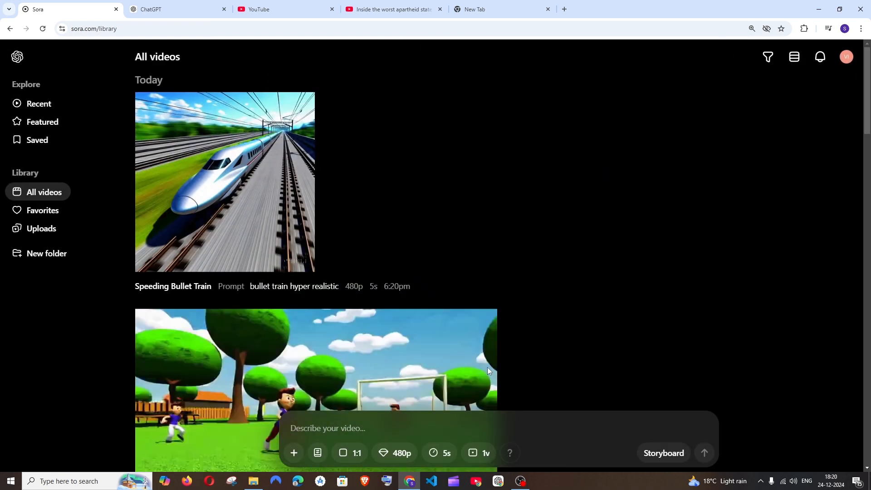
left_click(350, 453)
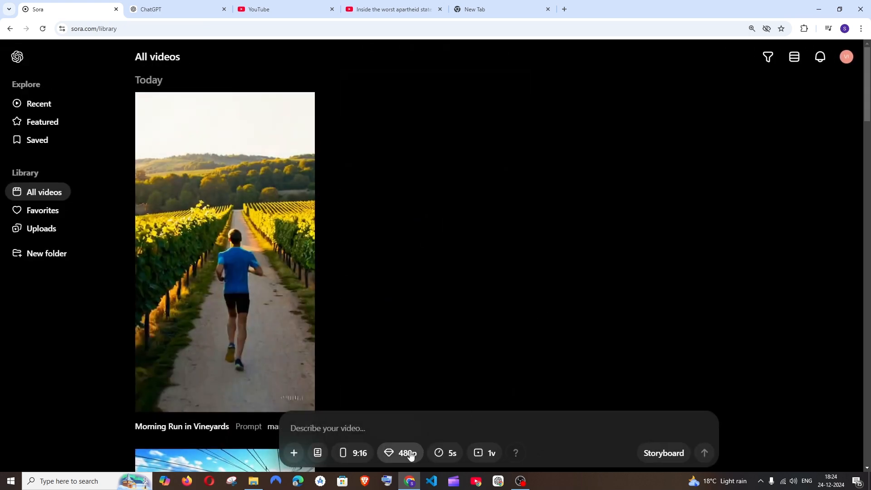
Review the 1080p, 720p and 480p resolution options, keeping 480p selected
left_click(404, 453)
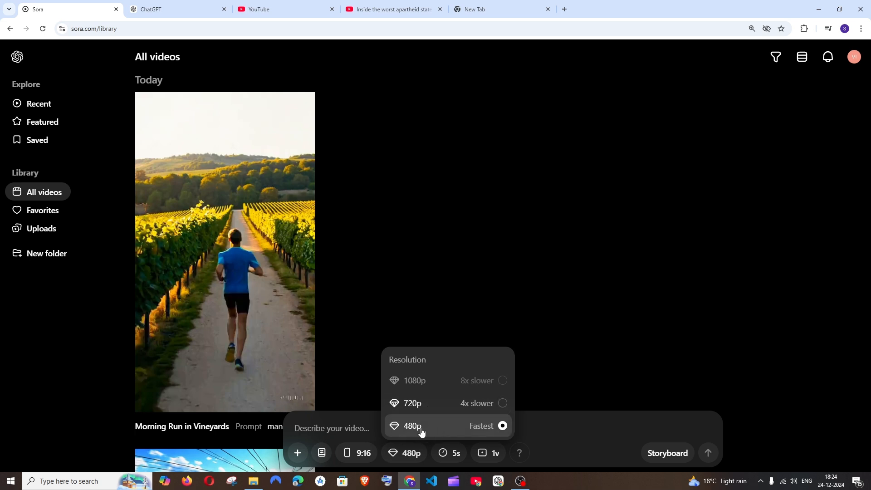
mouse_move(451, 404)
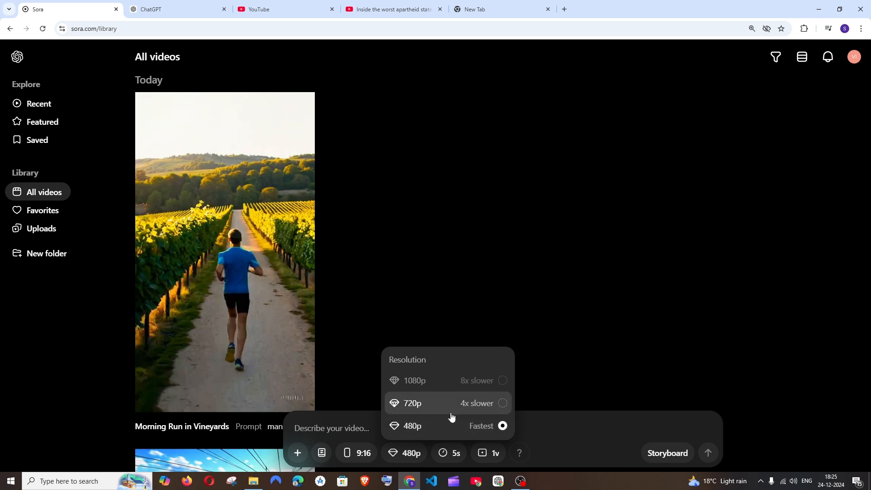
mouse_move(412, 387)
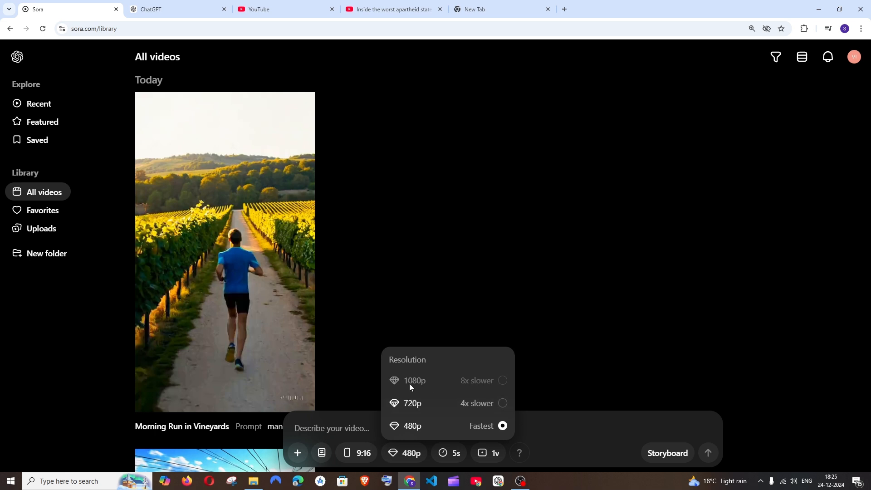
mouse_move(438, 382)
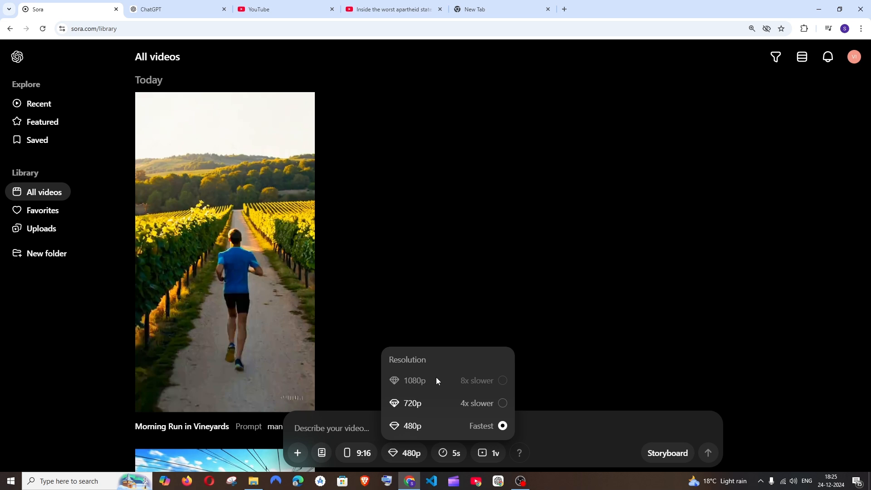
left_click(539, 417)
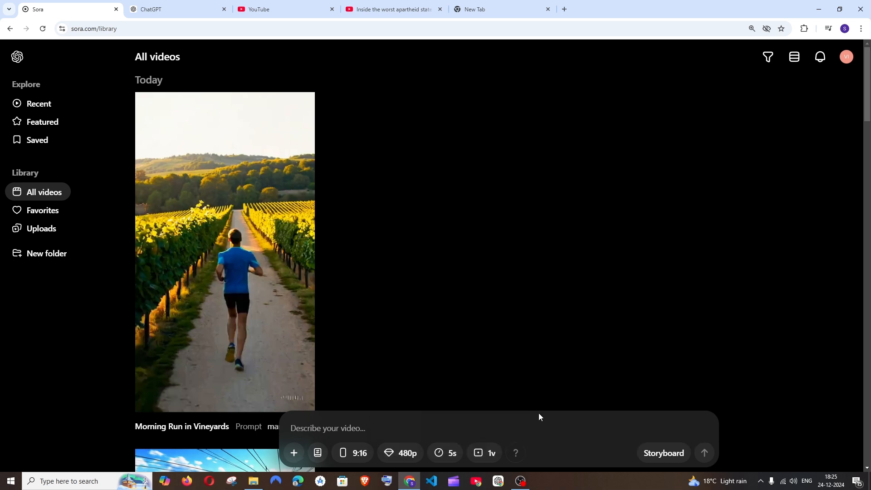
Switch to landscape 16:9, review 5–20 second durations, and choose 720p at 5 seconds
left_click(447, 453)
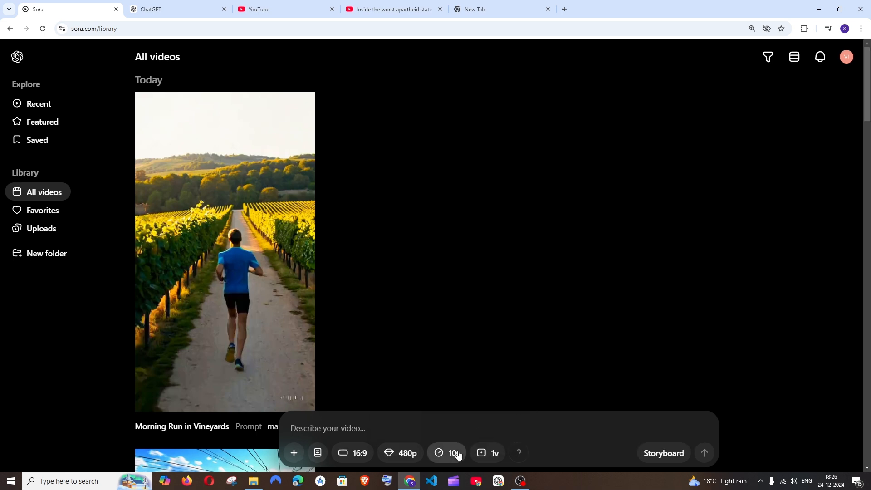
left_click(451, 453)
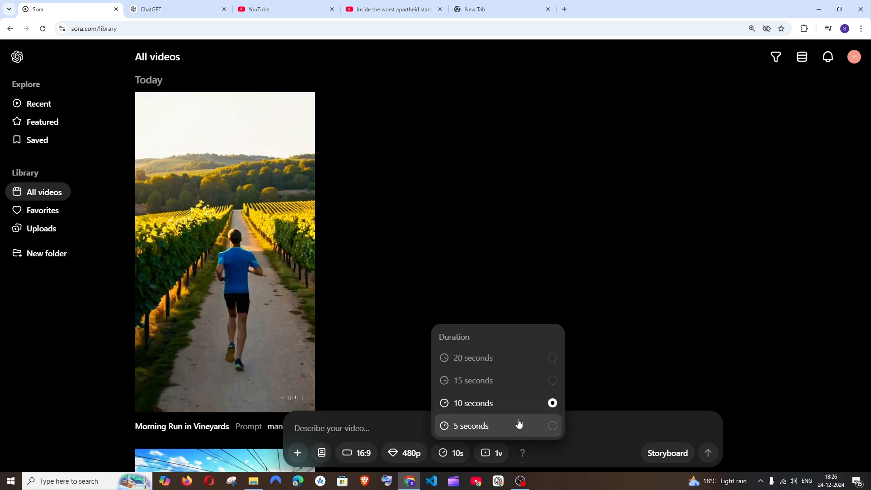
mouse_move(554, 428)
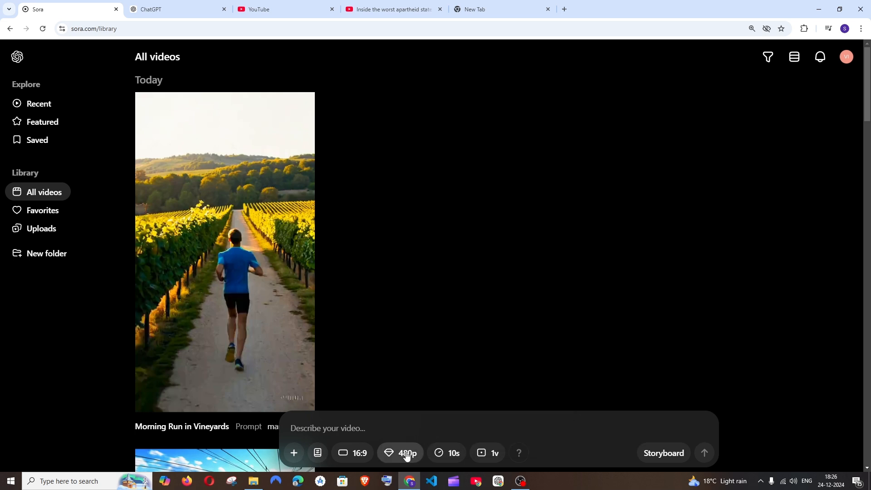
left_click(404, 453)
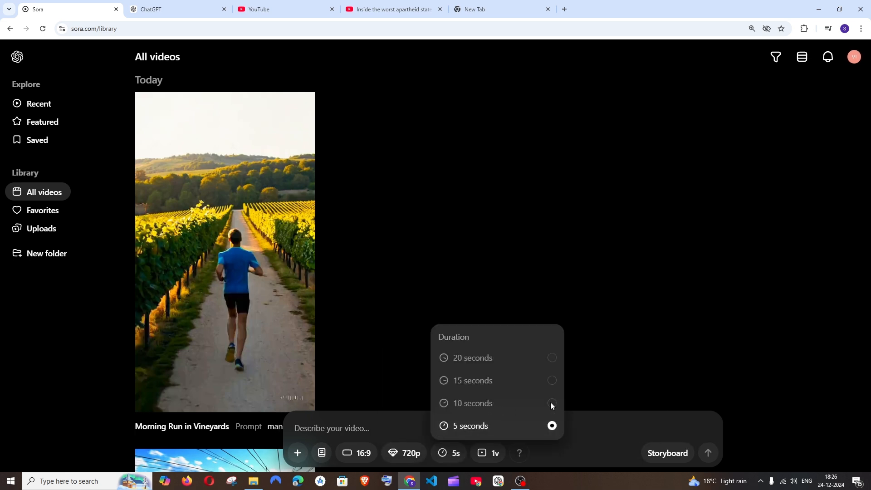
mouse_move(521, 356)
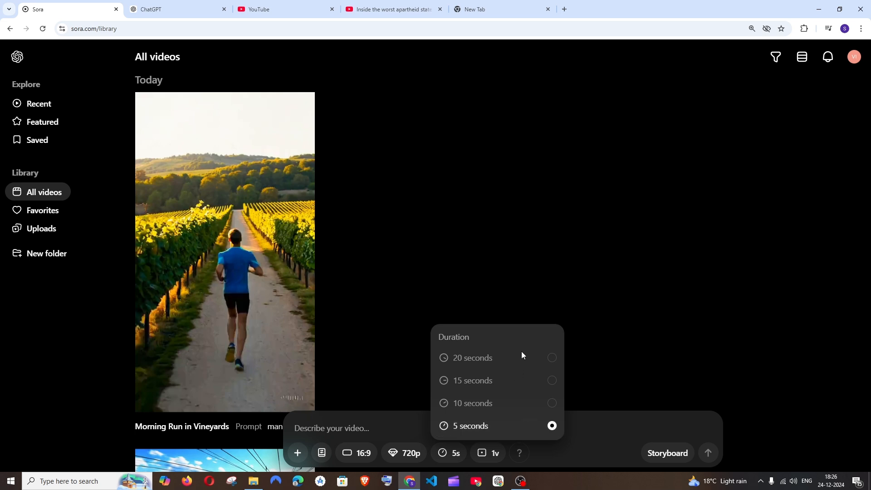
mouse_move(489, 360)
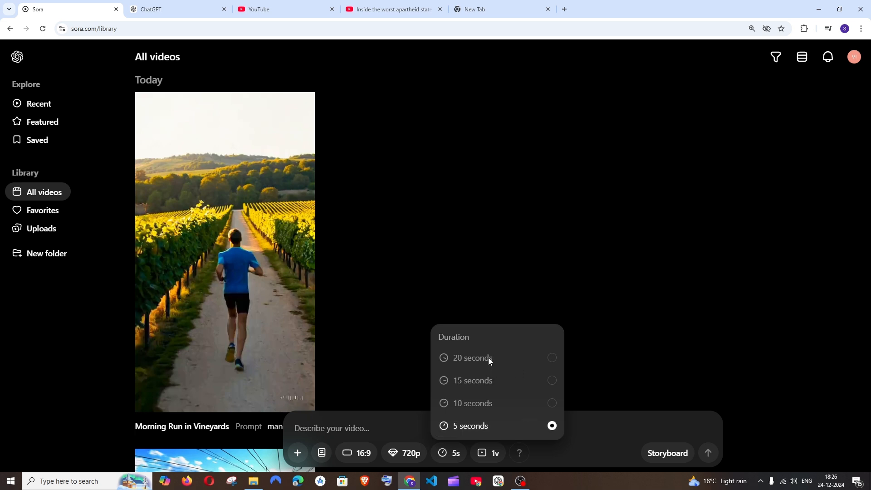
left_click(403, 453)
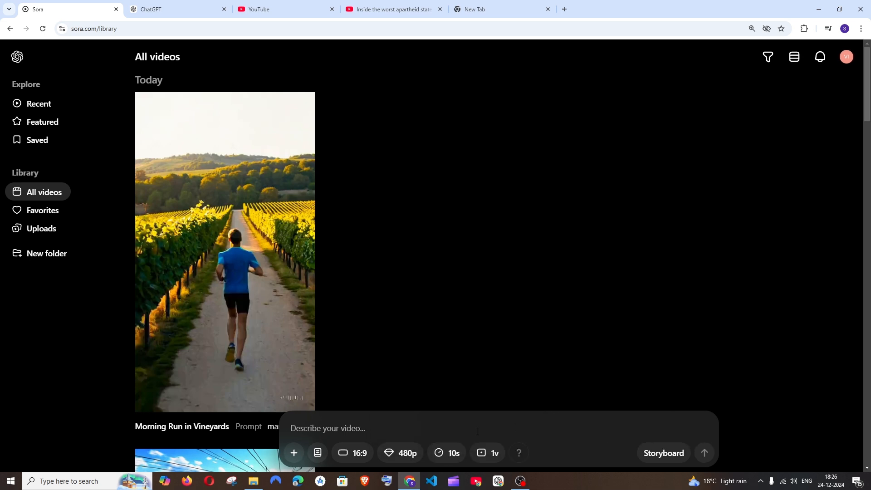
left_click(452, 453)
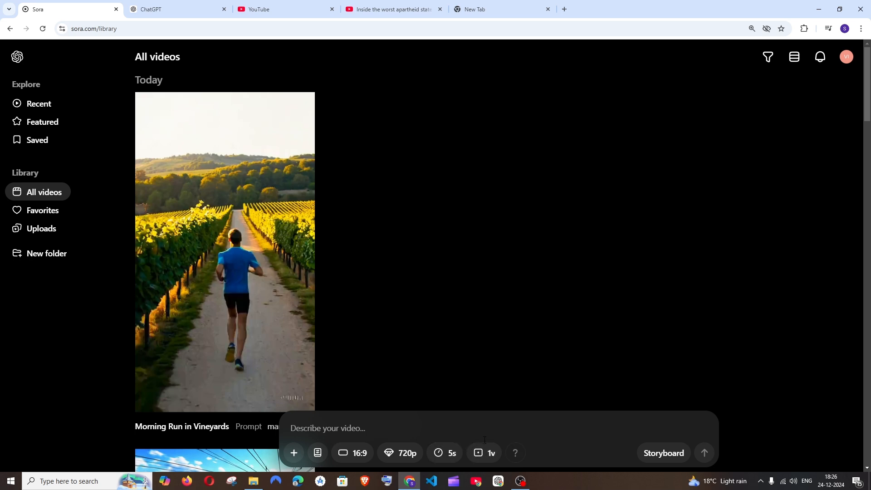
mouse_move(485, 453)
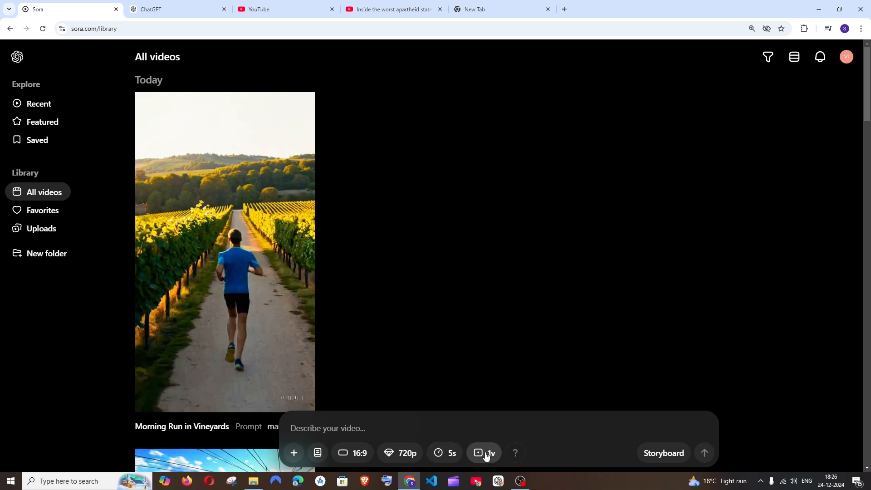
Review the variation count options, then set resolution to 480p and duration to 10 seconds
left_click(485, 452)
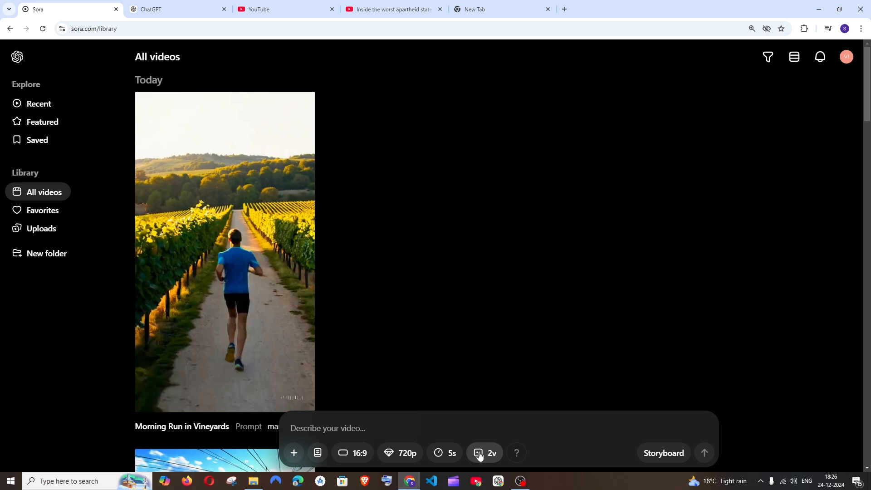
left_click(491, 453)
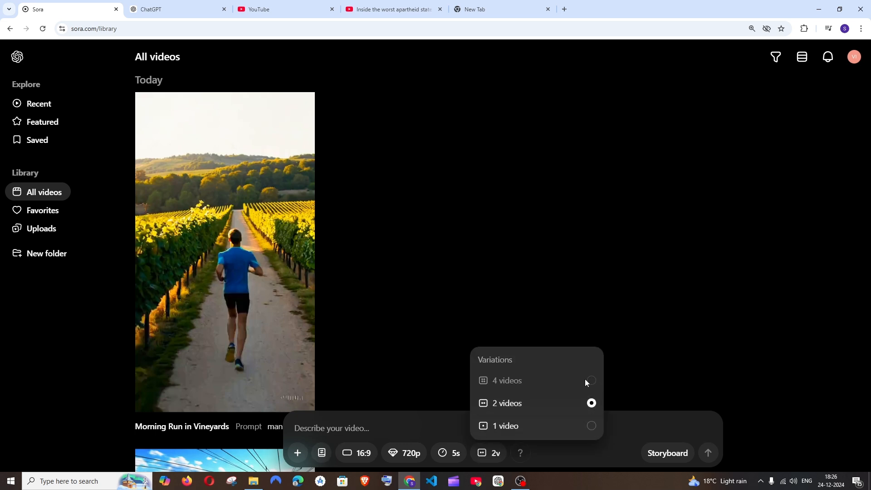
left_click(406, 453)
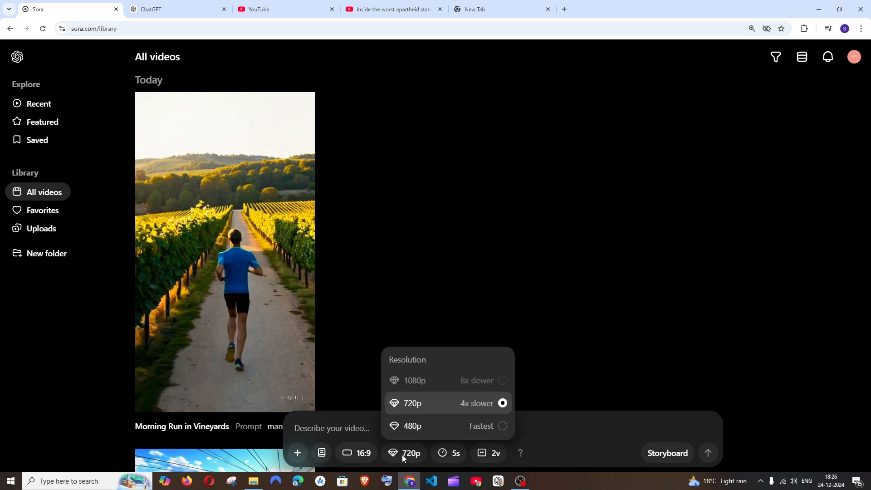
left_click(411, 426)
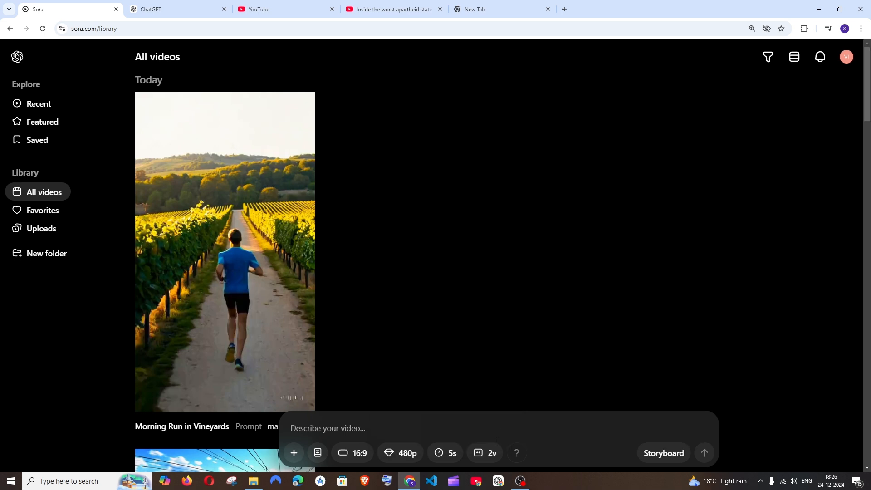
left_click(491, 453)
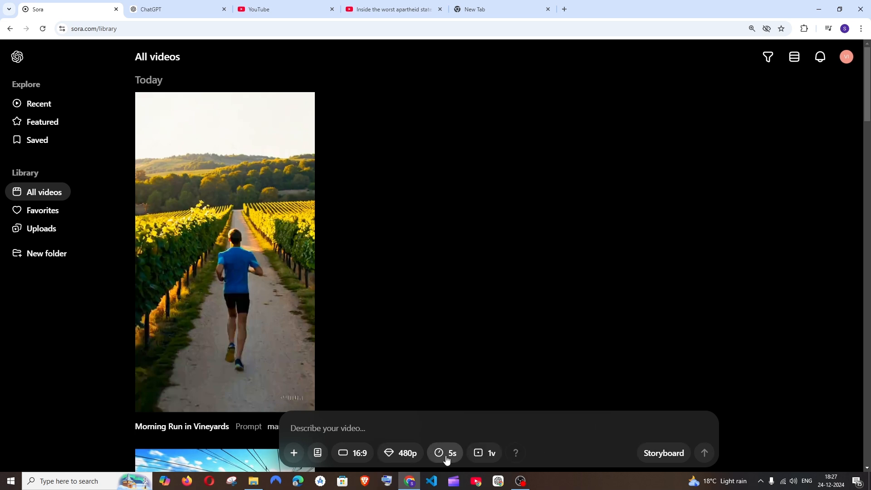
mouse_move(575, 453)
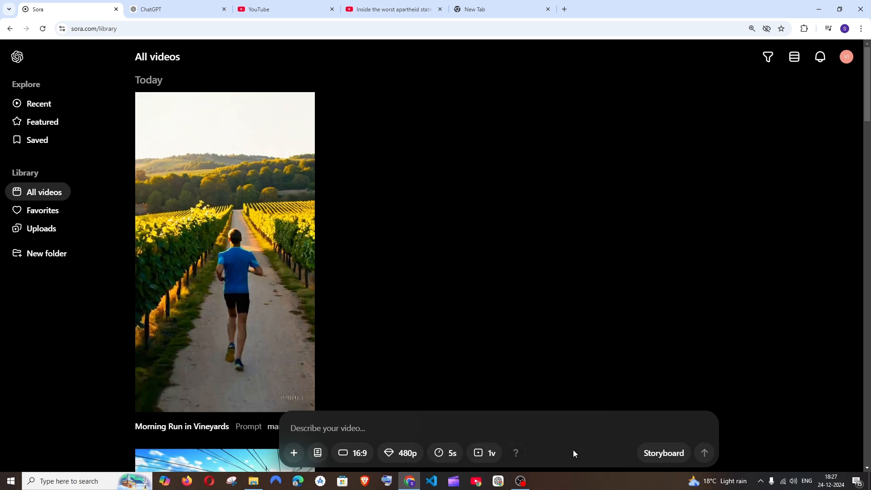
left_click(451, 452)
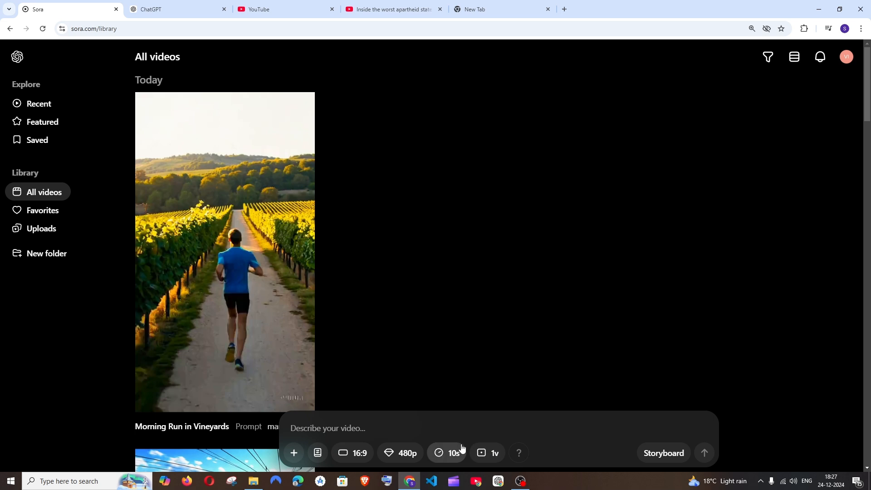
mouse_move(432, 435)
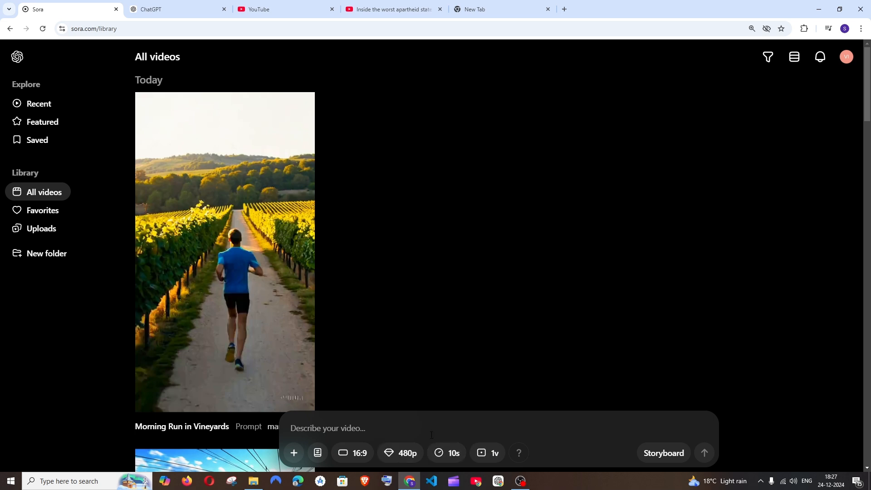